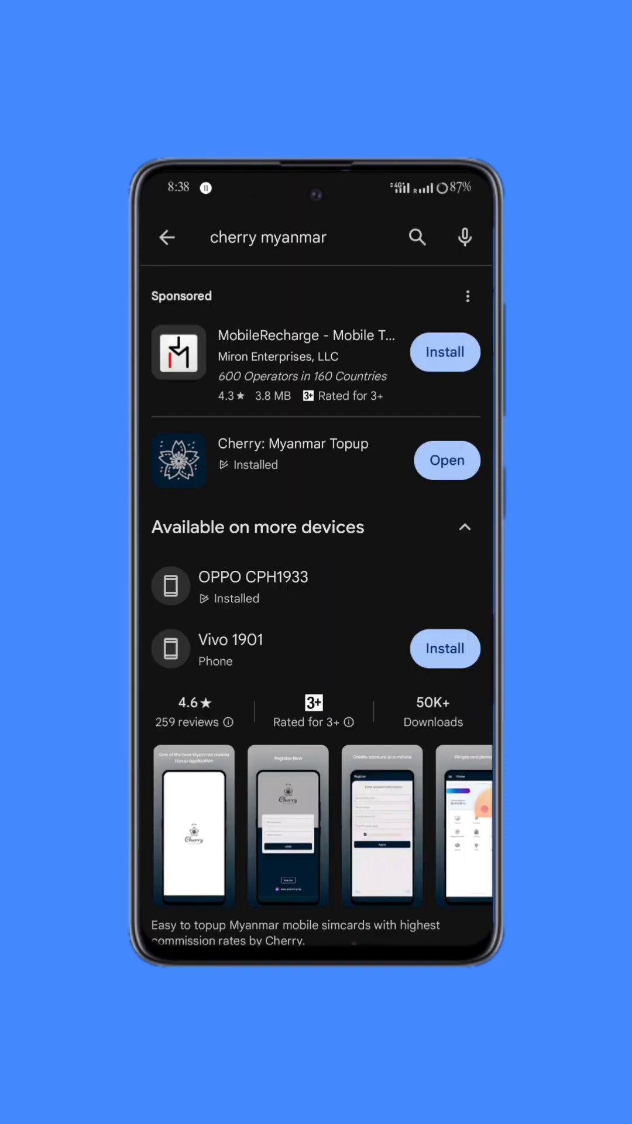
- Launch the installed Cherry: Myanmar Topup app from its Play Store listing to reach the login screen
left_click(293, 444)
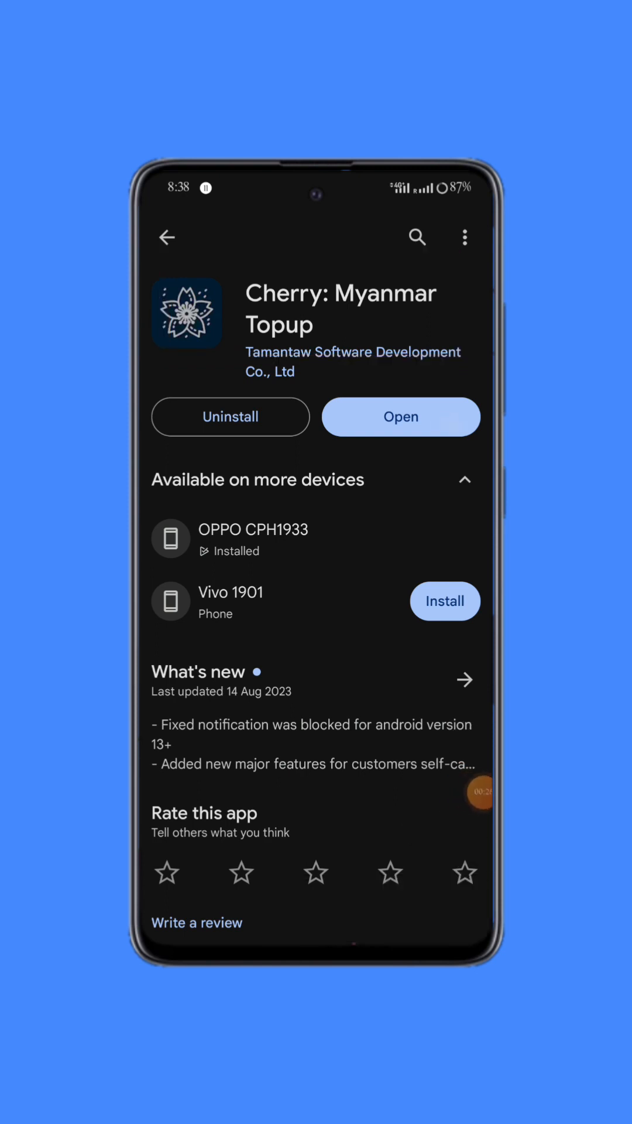
left_click(400, 417)
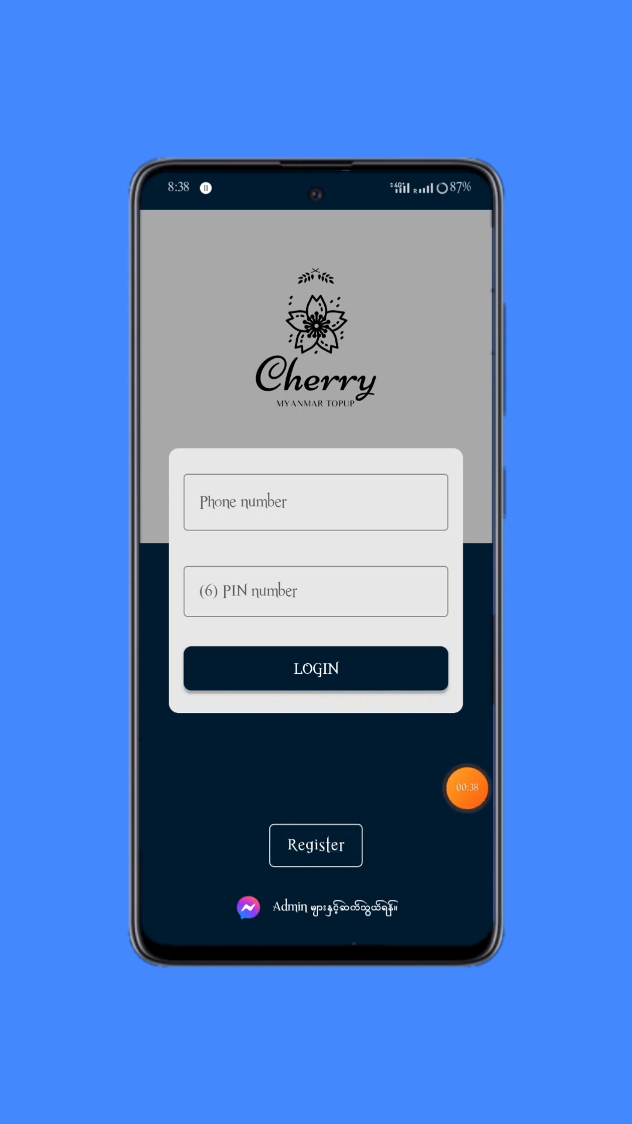
- Start a new registration and enter the name 'Hnin', then move to the phone number field
left_click(316, 845)
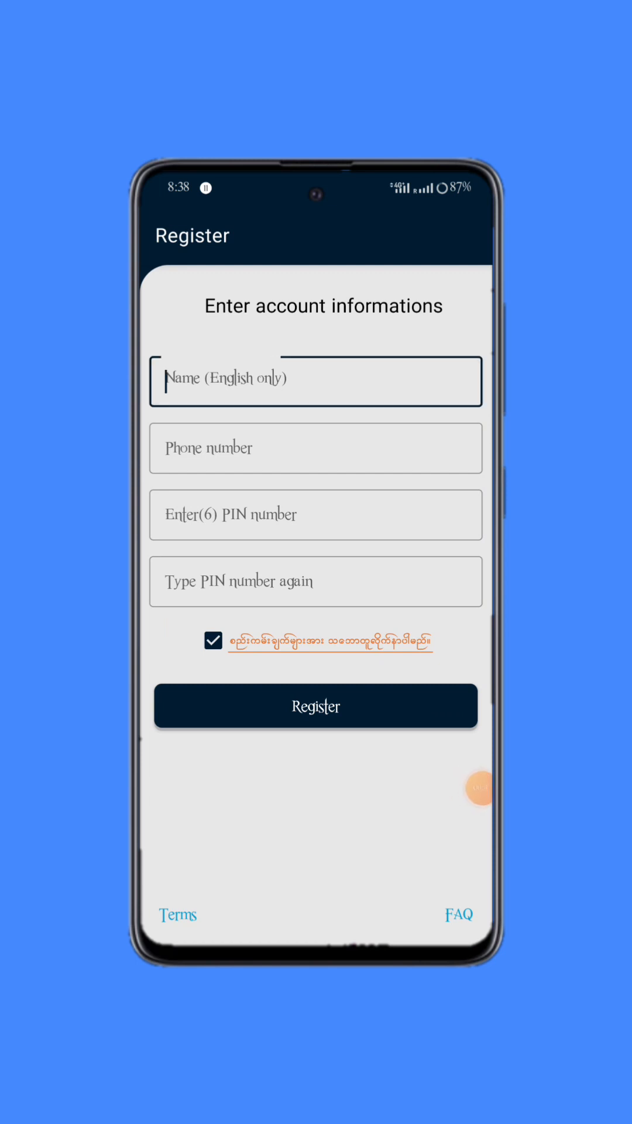
left_click(315, 382)
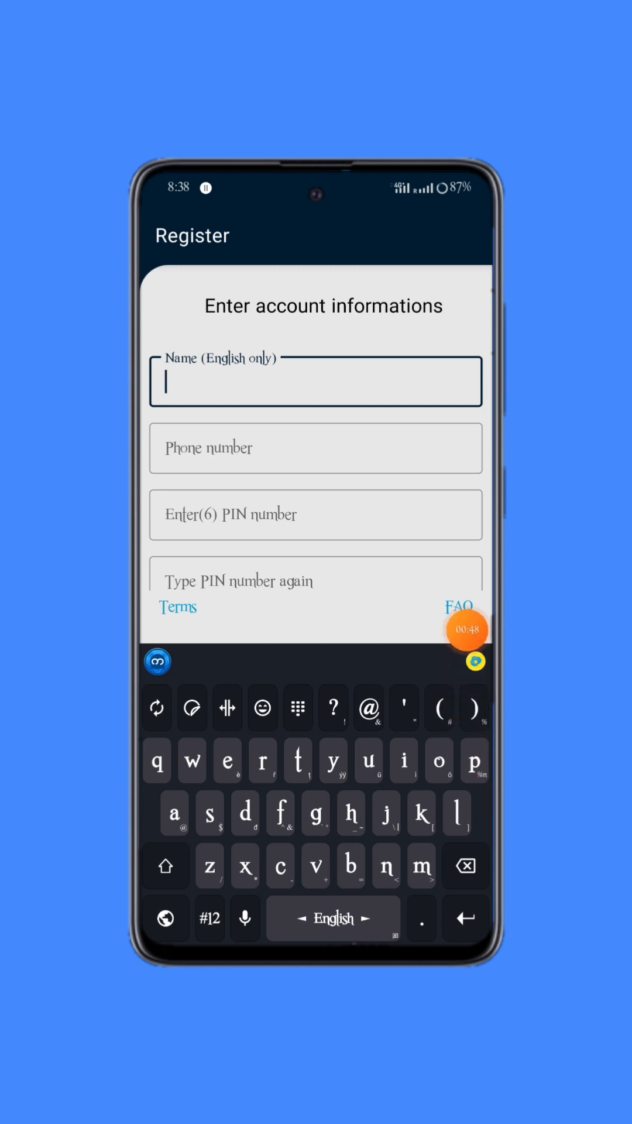
type("H")
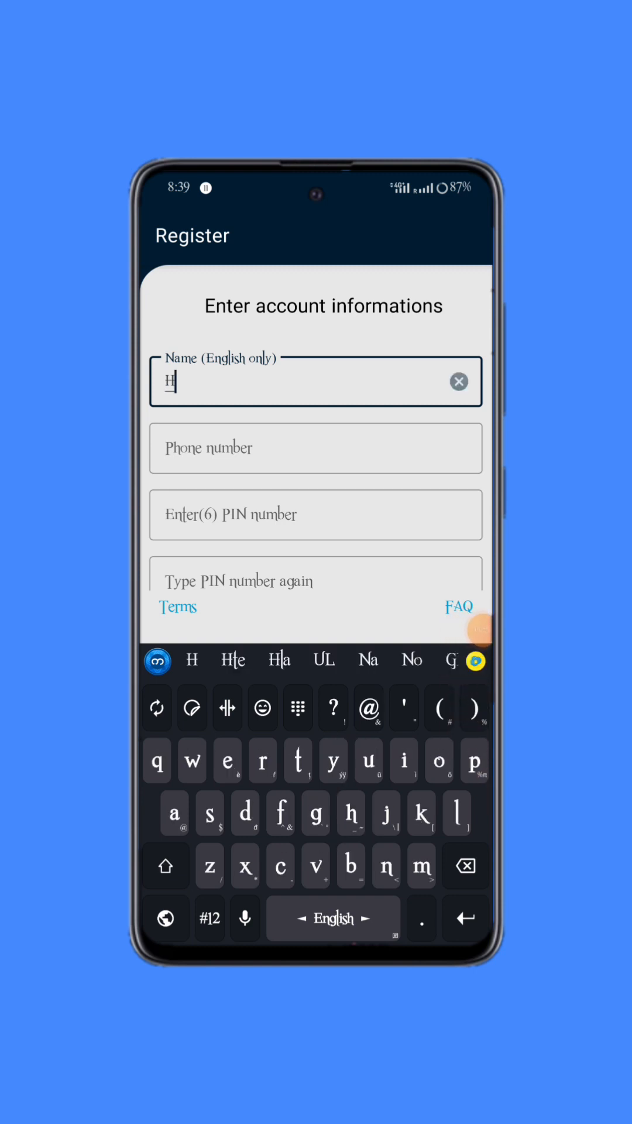
type("nin")
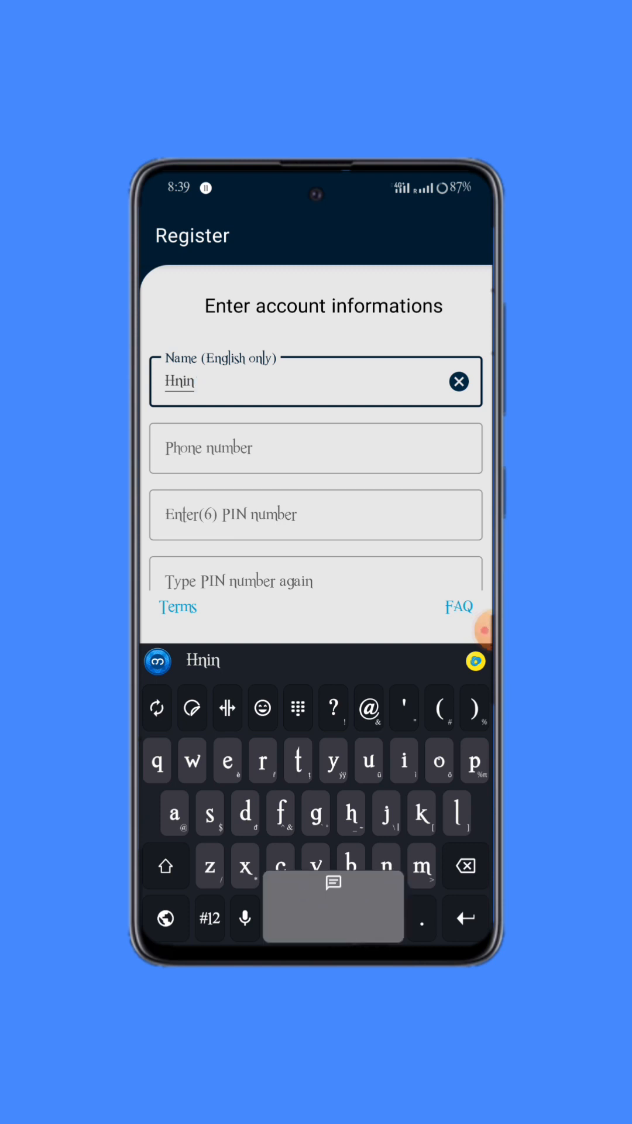
left_click(315, 447)
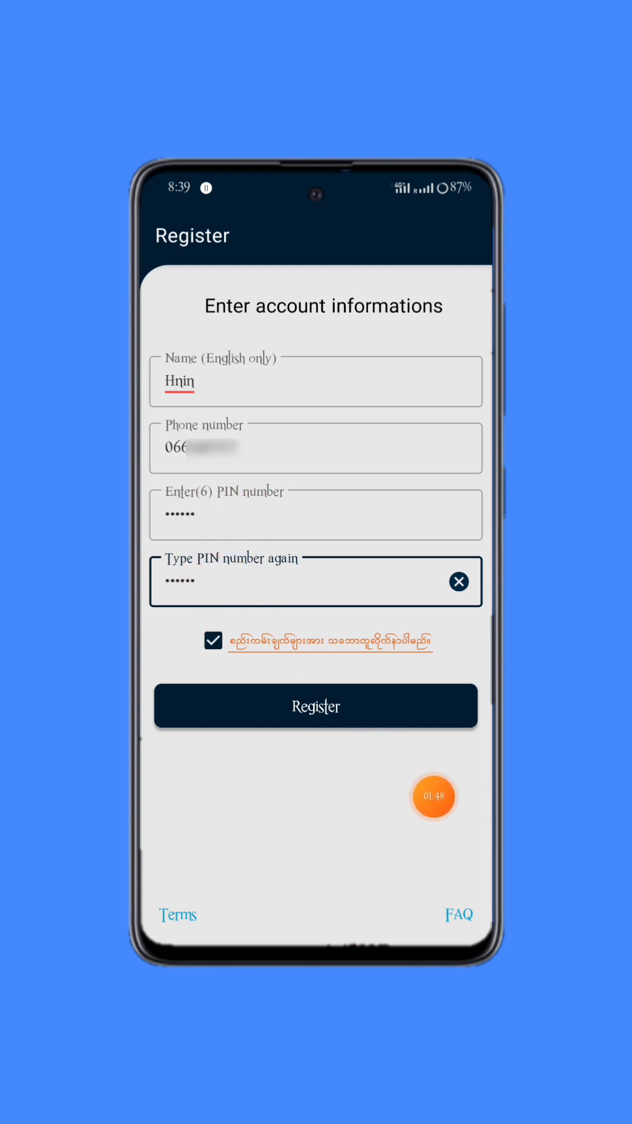
- Submit the registration and get the 'Successfully Registered!' confirmation
left_click(316, 706)
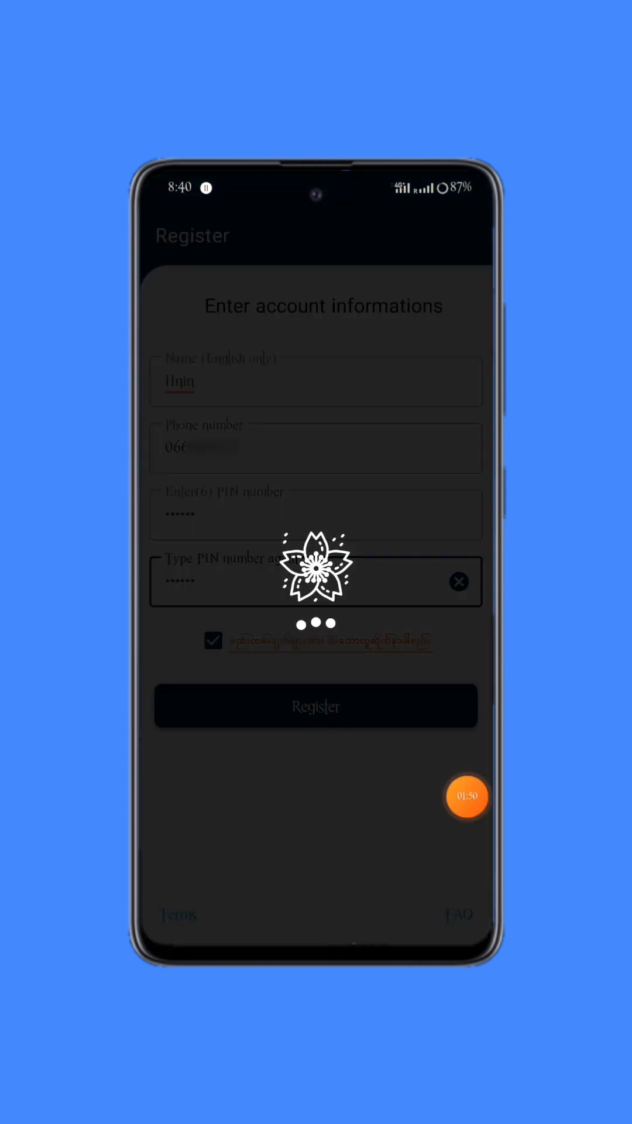
left_click(316, 706)
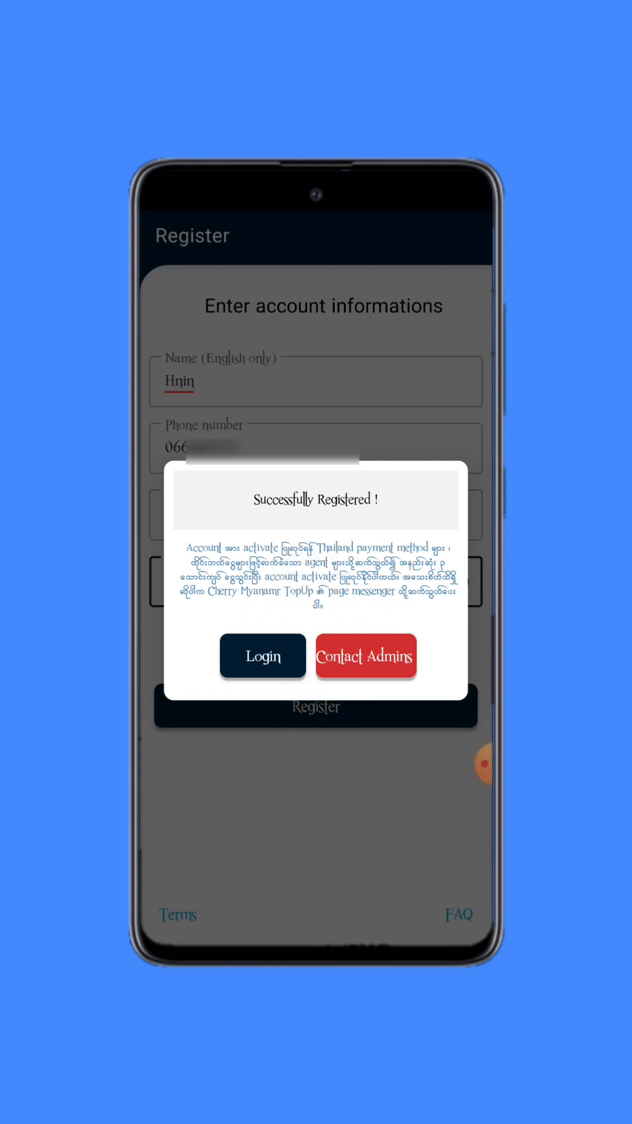
left_click(365, 656)
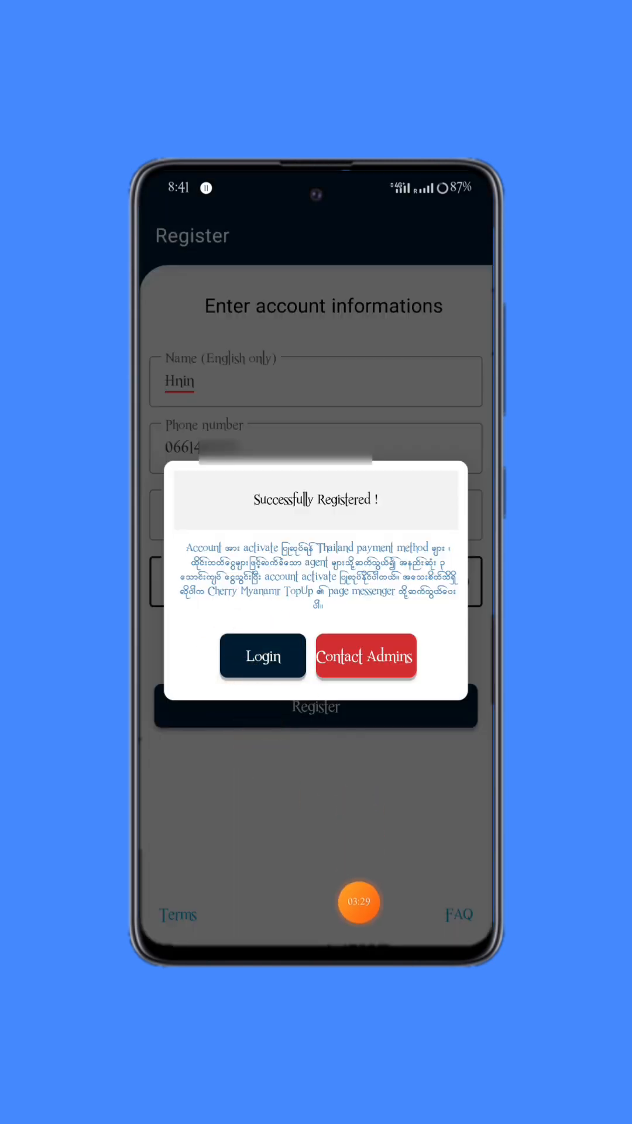
- Sign in with the new phone number and PIN, which returns a 'Can't send OTP!' error
left_click(262, 655)
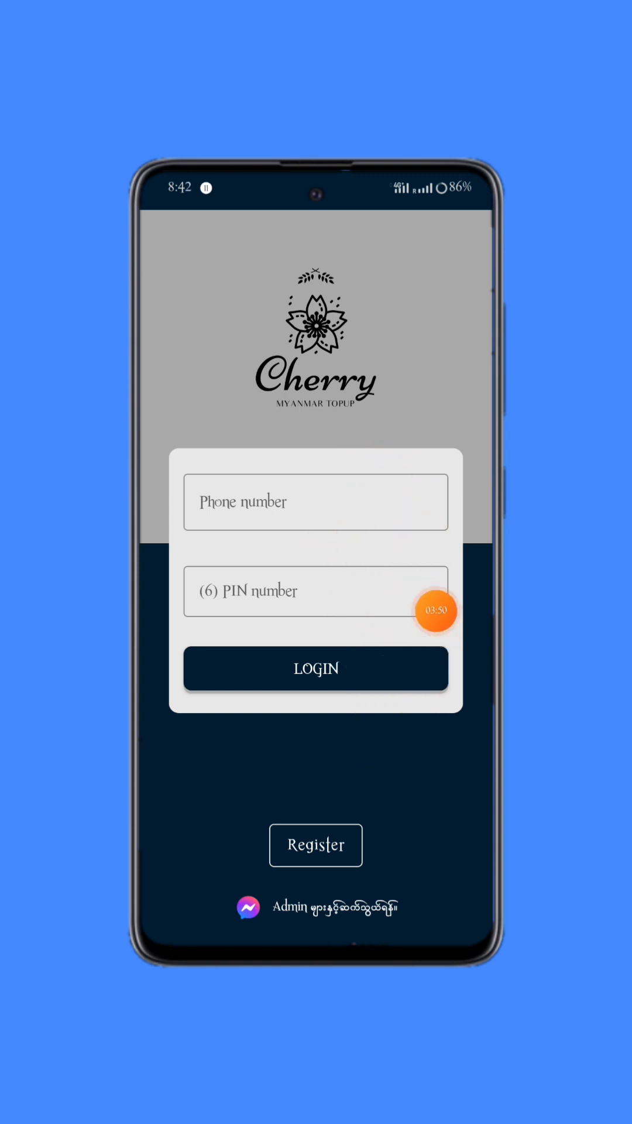
left_click(315, 501)
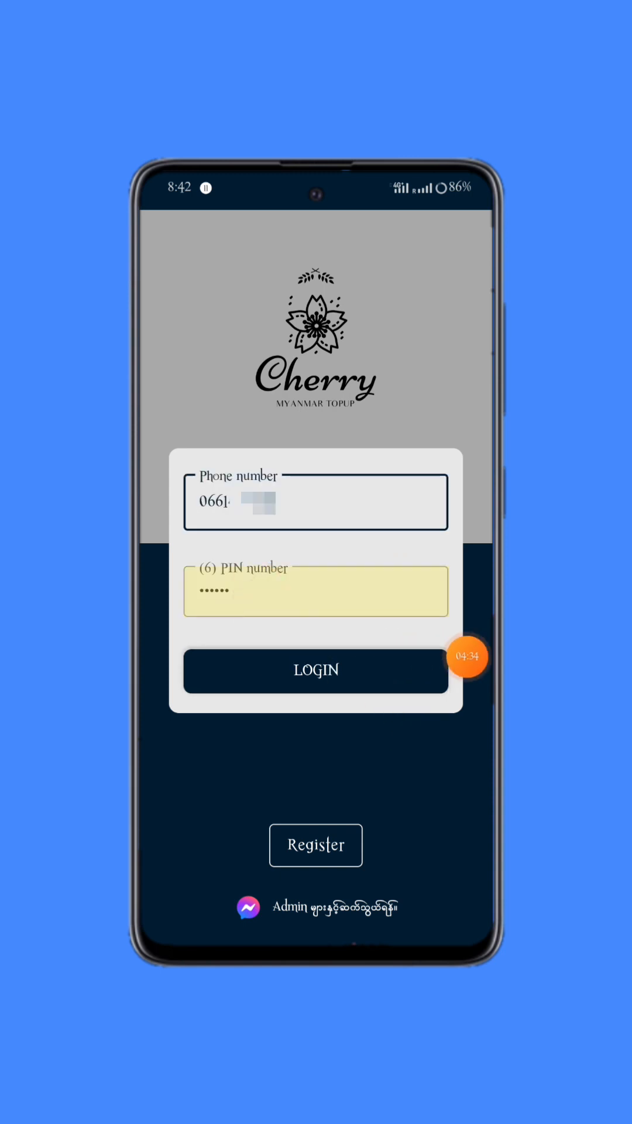
left_click(316, 669)
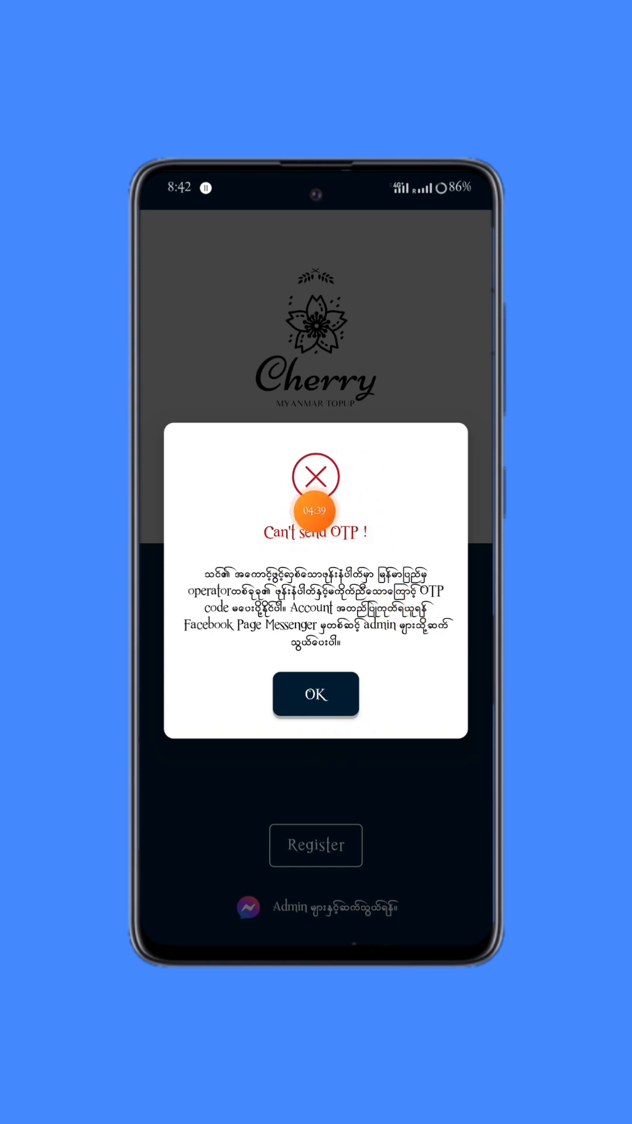
- Dismiss the OTP error and retry login, reaching the Home screen with a 30,000 Ks balance
left_click_drag(315, 510, 466, 756)
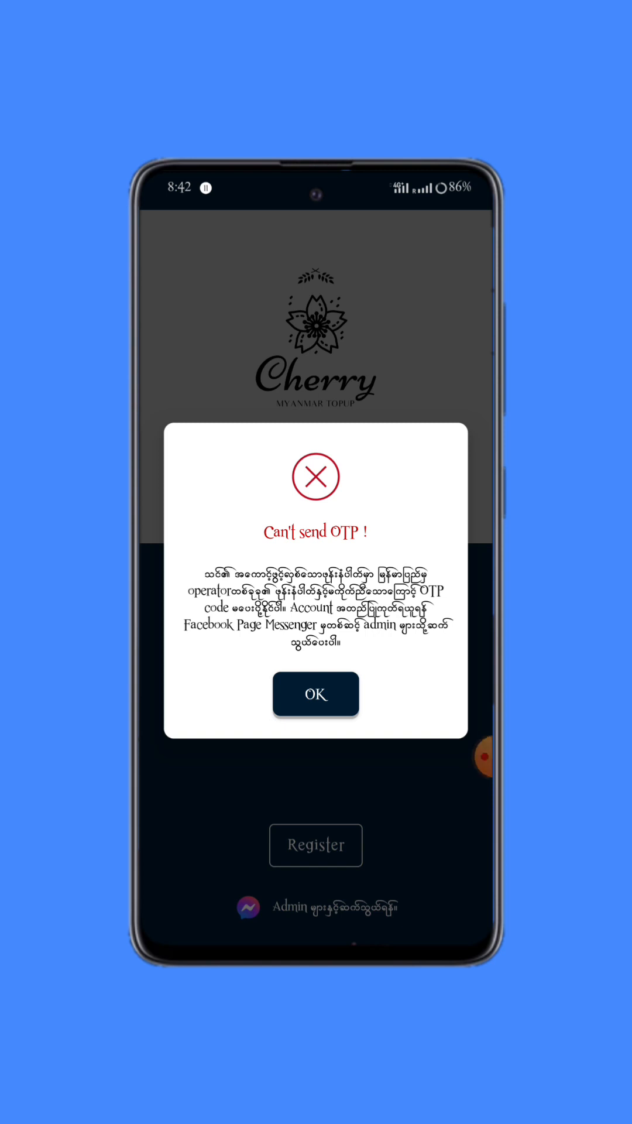
left_click(316, 693)
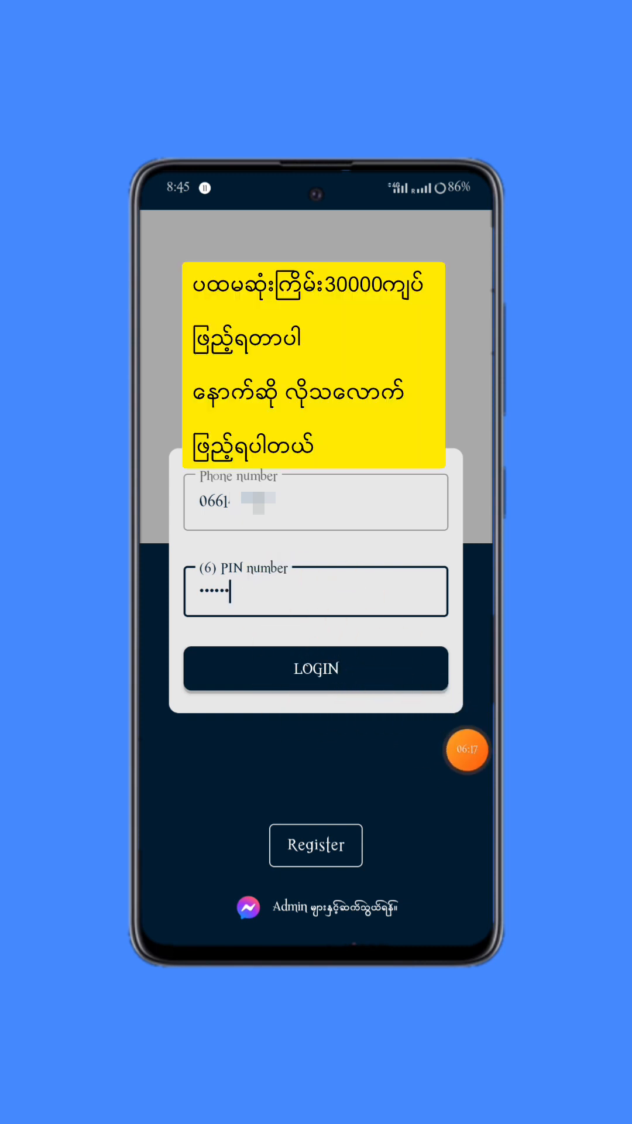
left_click(316, 668)
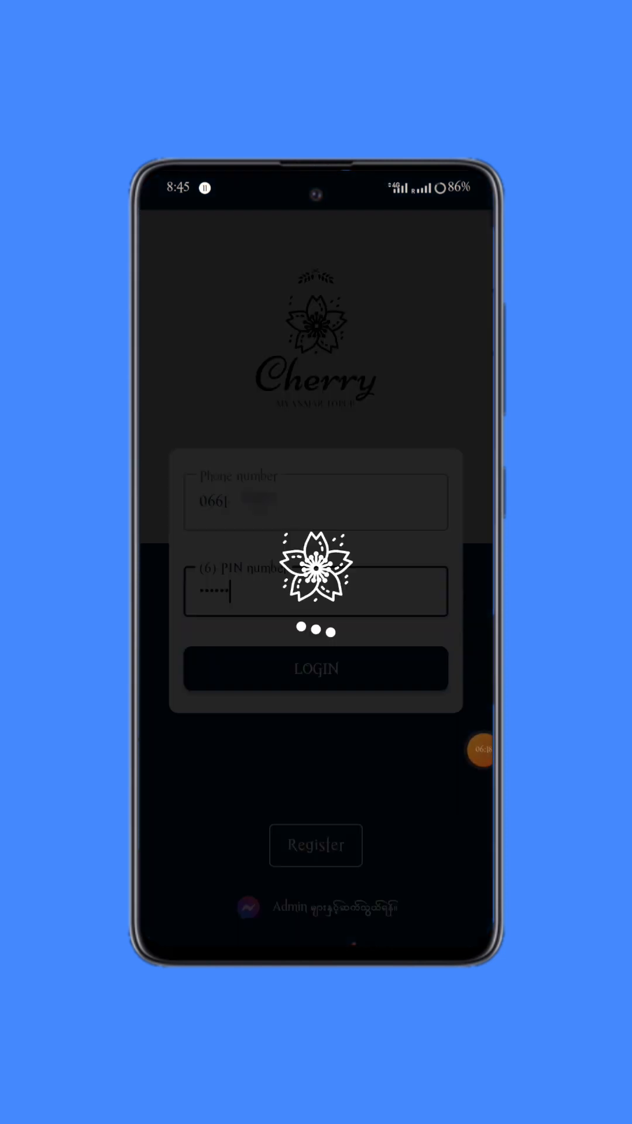
left_click(316, 667)
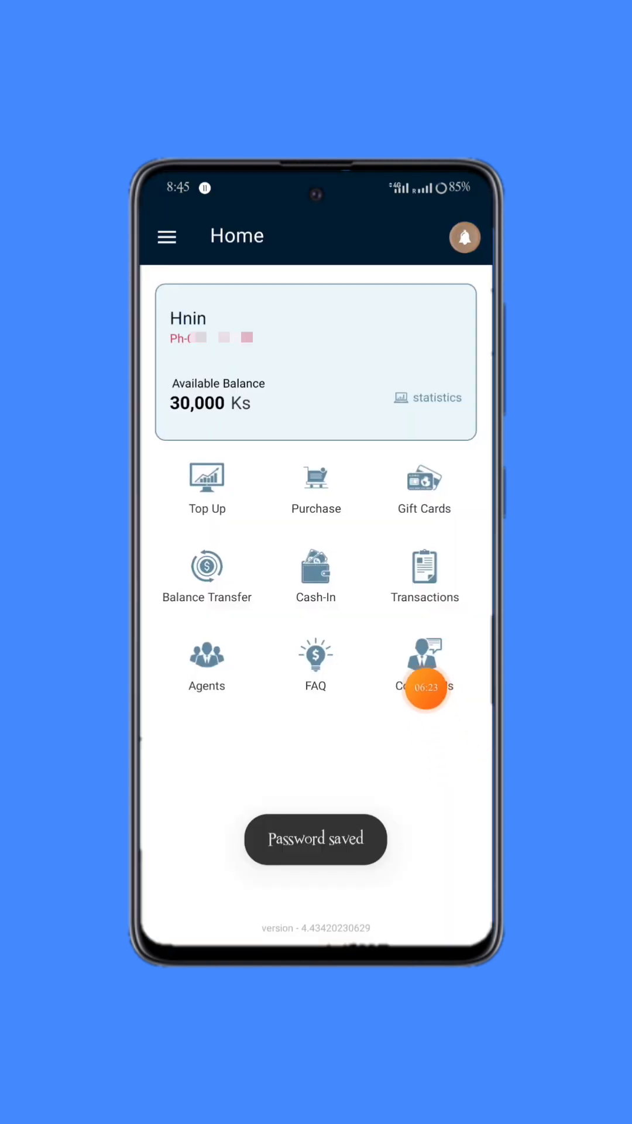
mouse_move(164, 467)
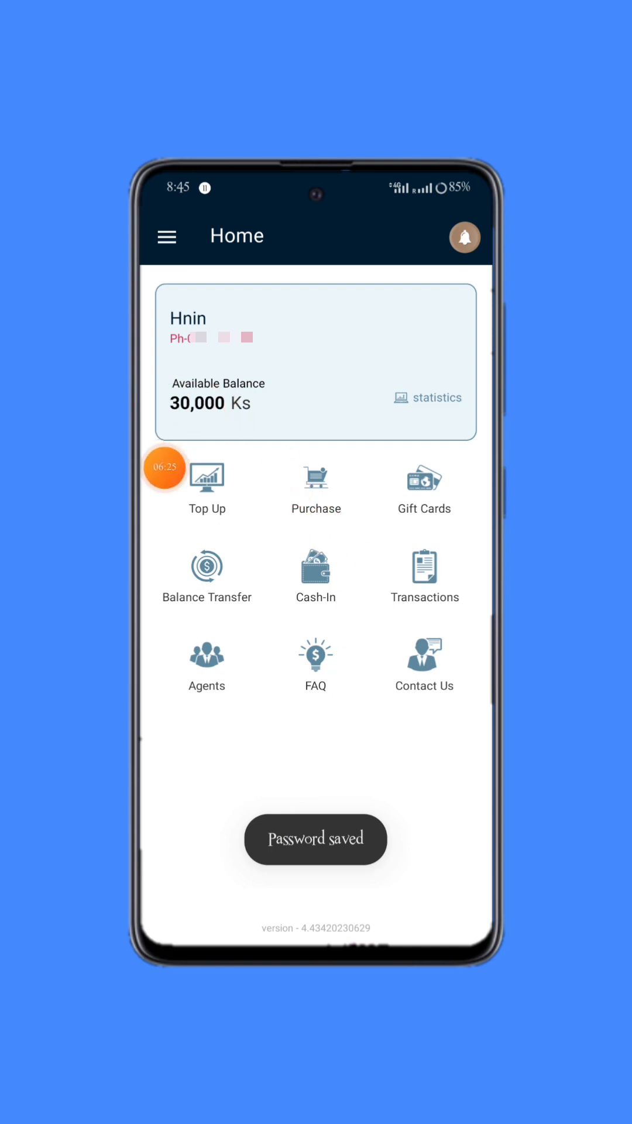